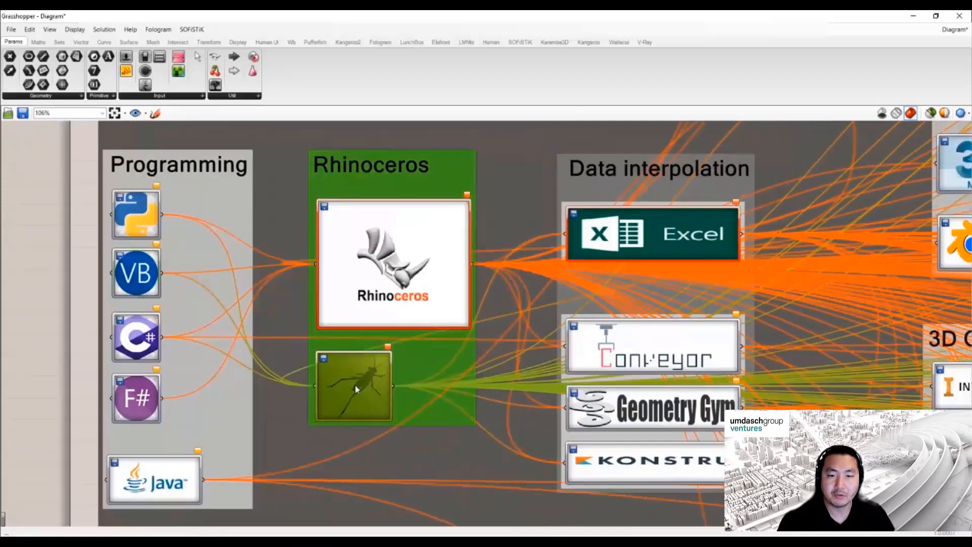
# Step: Zoom from the Rhinoceros and Data interpolation groups out to the whole software-map diagram
pyautogui.scroll(-3)
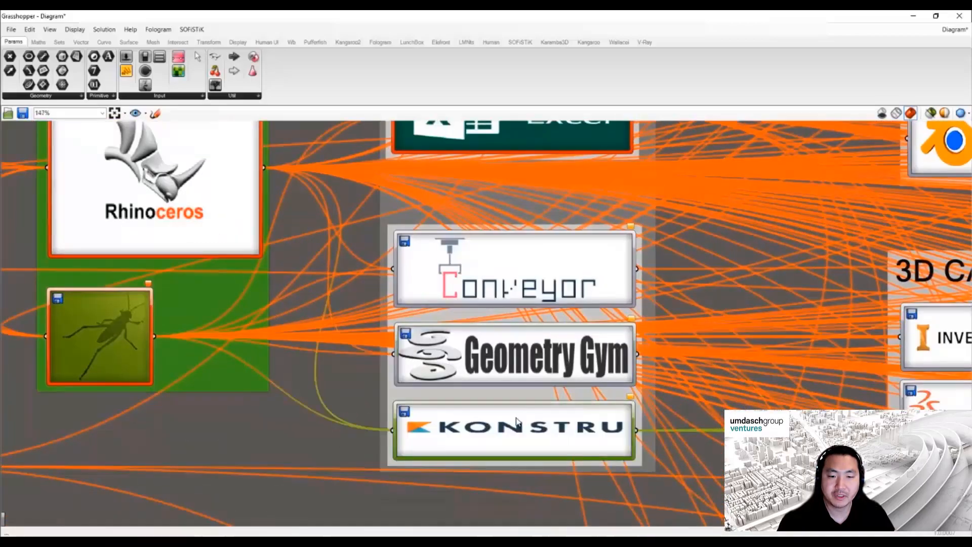
pyautogui.scroll(-3)
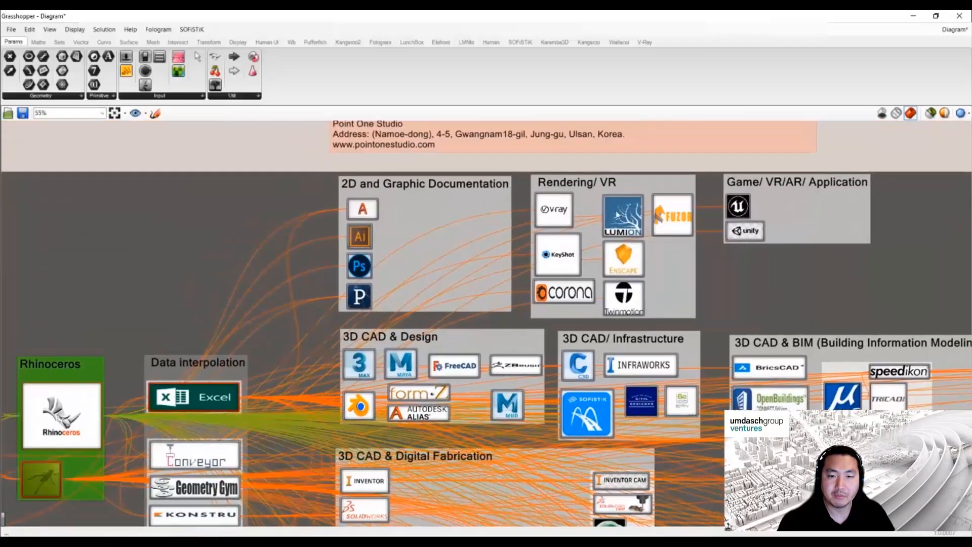
# Step: Bring the Game/VR/AR/Application group and then the 3D CAD/Infrastructure group into close view
pyautogui.scroll(3)
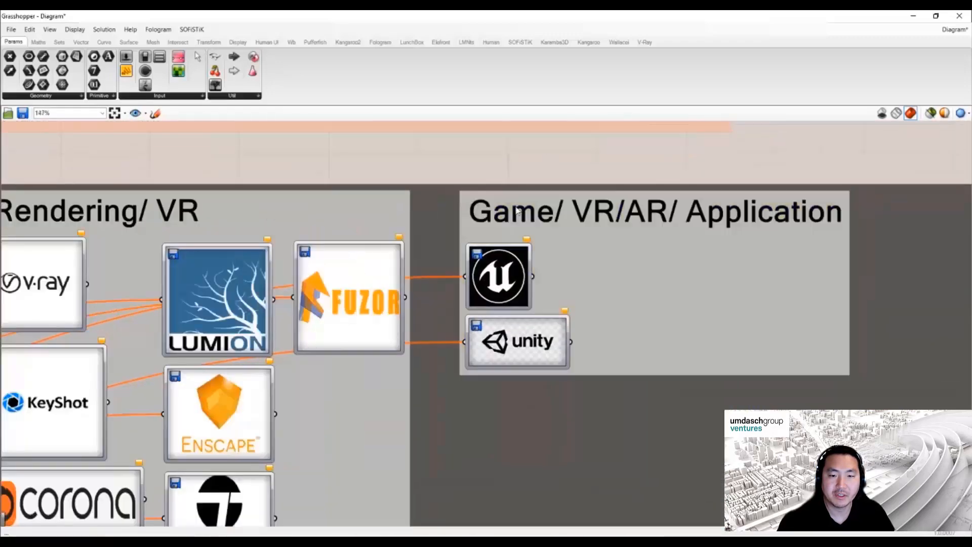
pyautogui.scroll(-3)
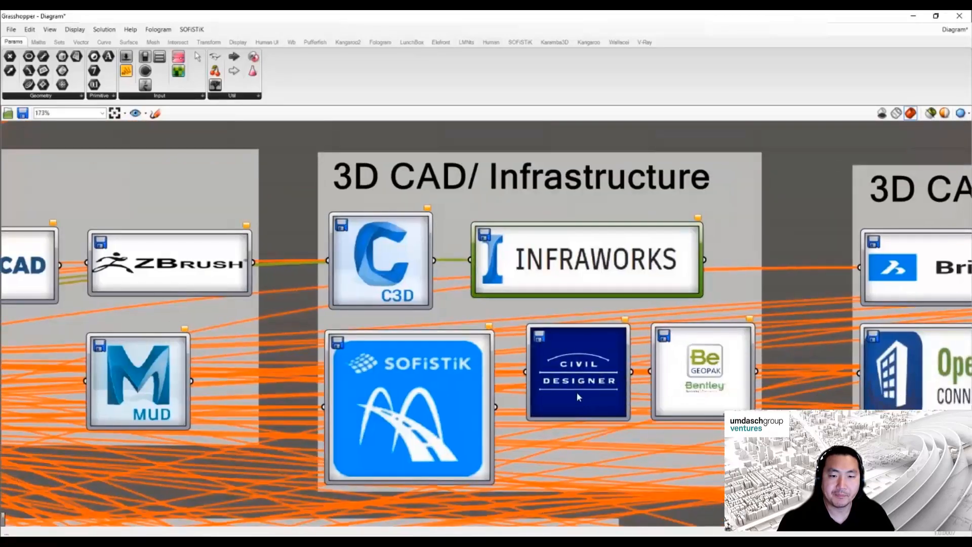
# Step: Zoom around the 3D CAD & BIM tools (Revit, SketchUp, OpenBuildings), then pan to 3D CAD & Digital Fabrication
pyautogui.scroll(-3)
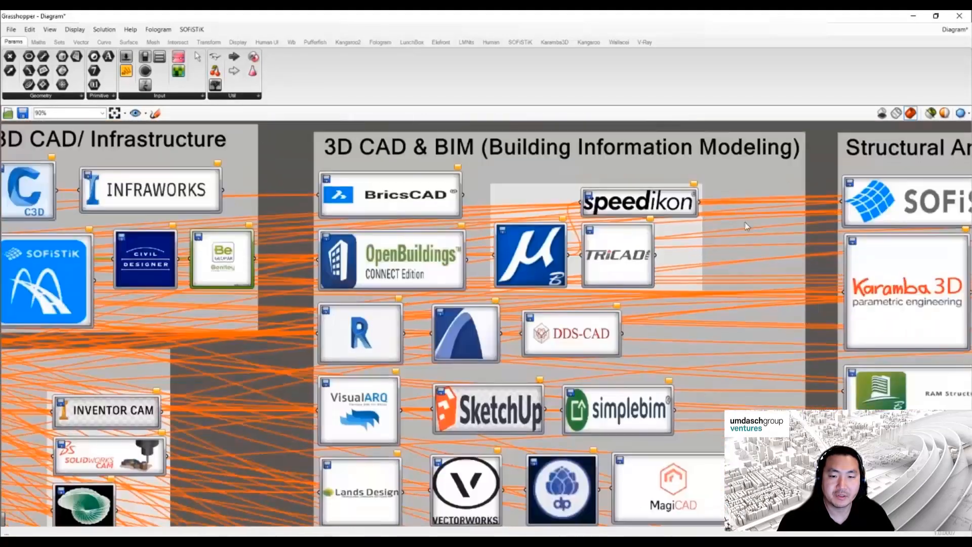
pyautogui.scroll(-3)
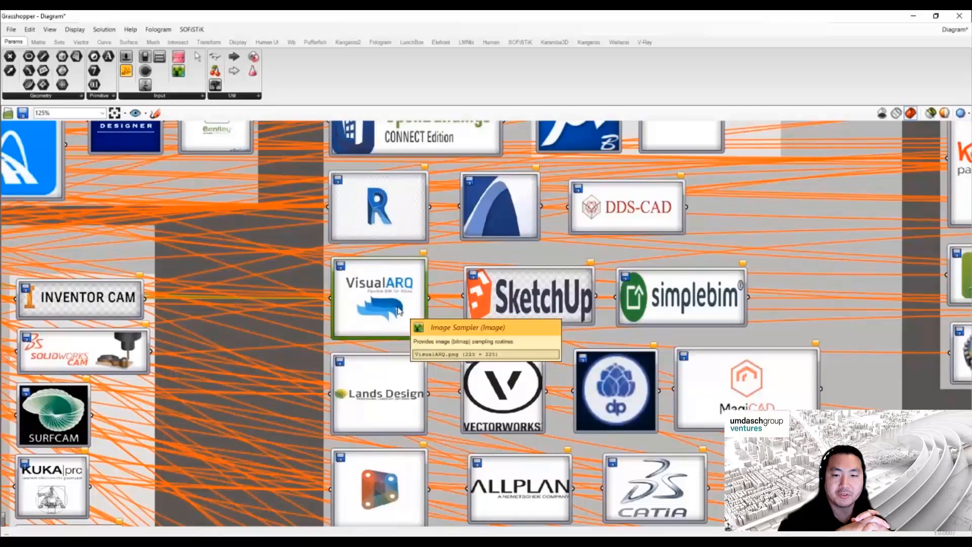
pyautogui.scroll(-3)
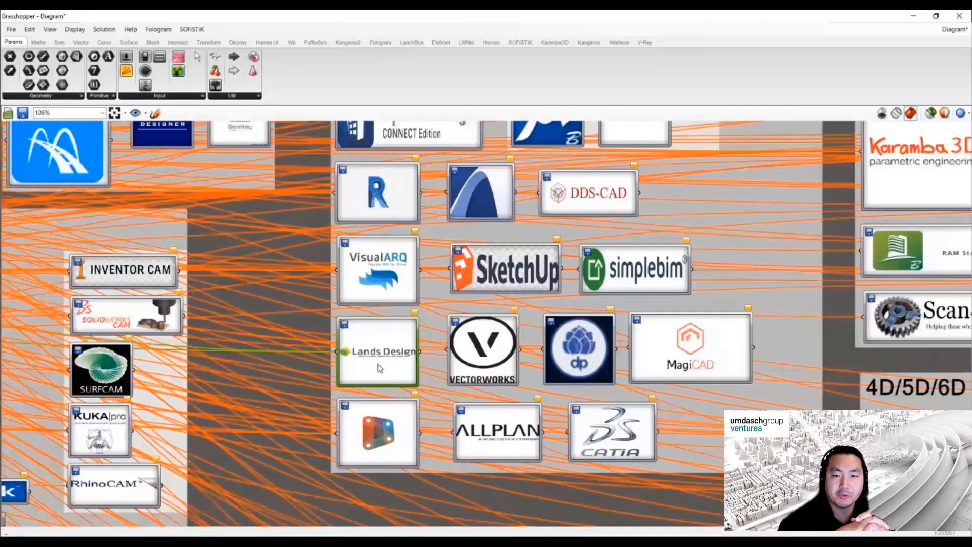
pyautogui.scroll(3)
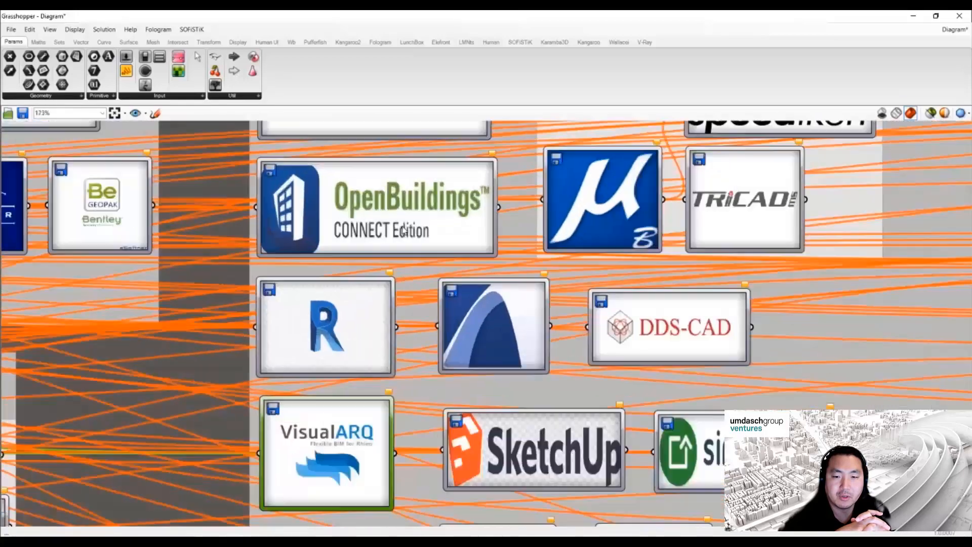
pyautogui.scroll(3)
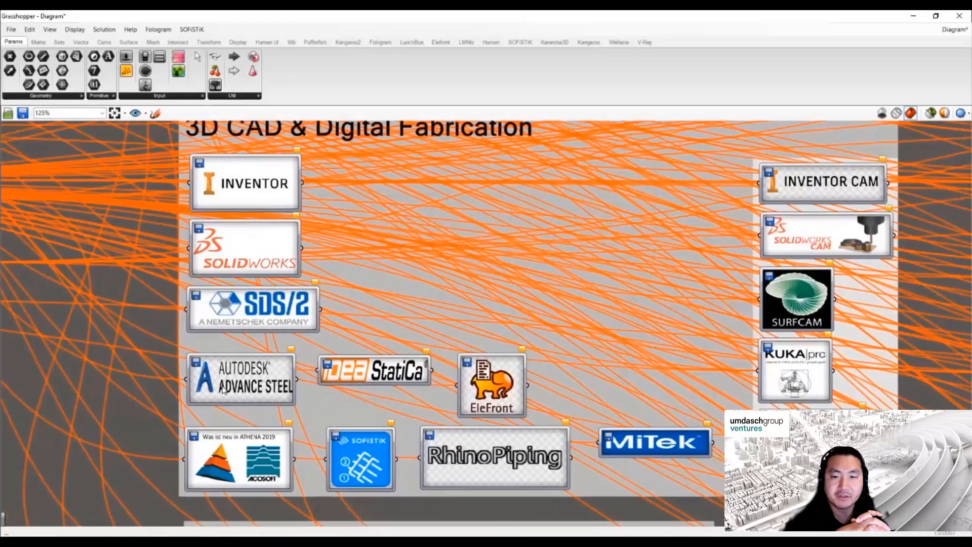
# Step: Inspect the Digital Fabrication components, then pan down to the BIM Coordination group (Navisworks, Solibri, Tekla BIMsight)
pyautogui.scroll(3)
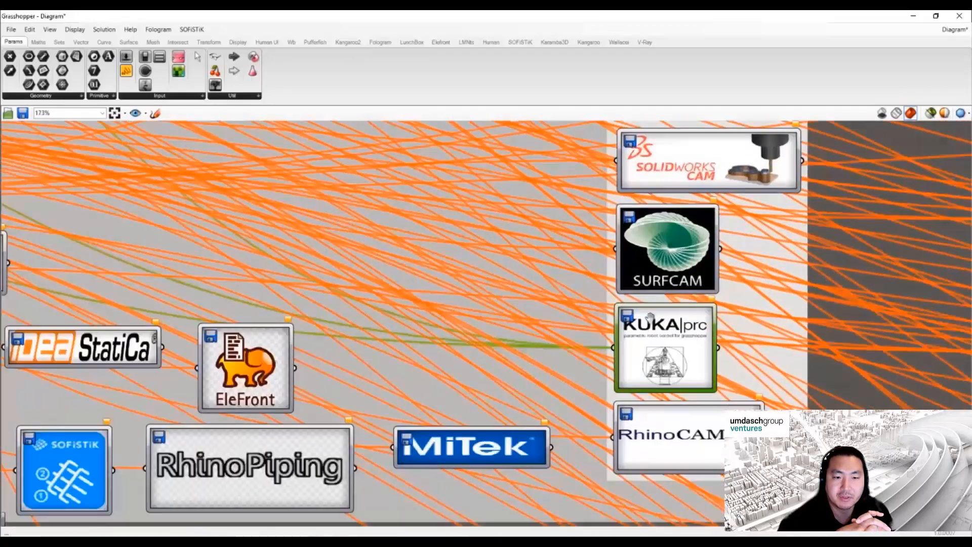
pyautogui.scroll(-3)
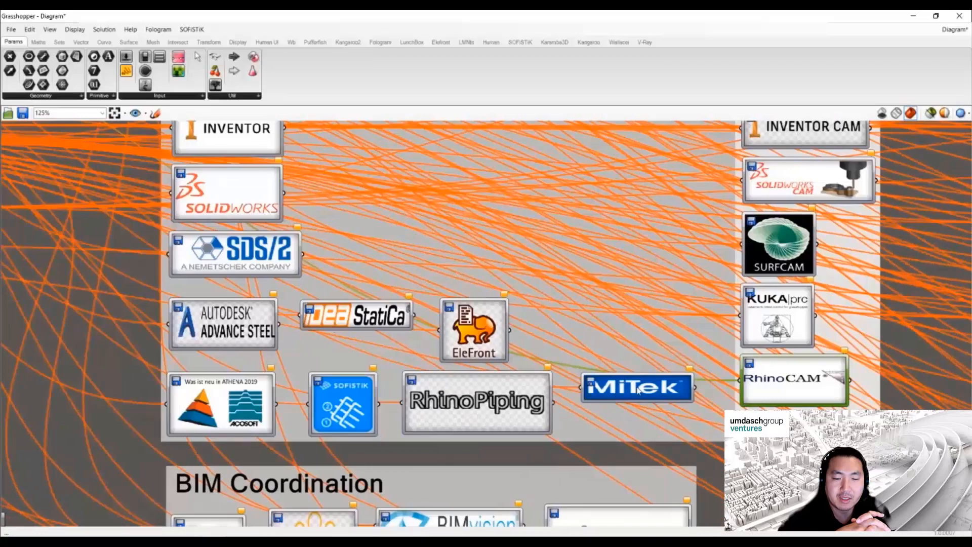
pyautogui.scroll(3)
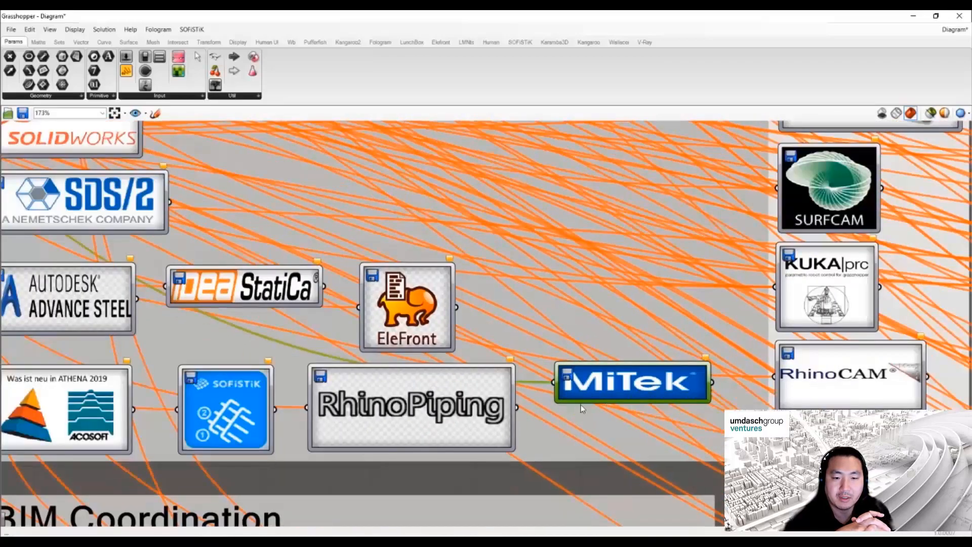
pyautogui.scroll(-3)
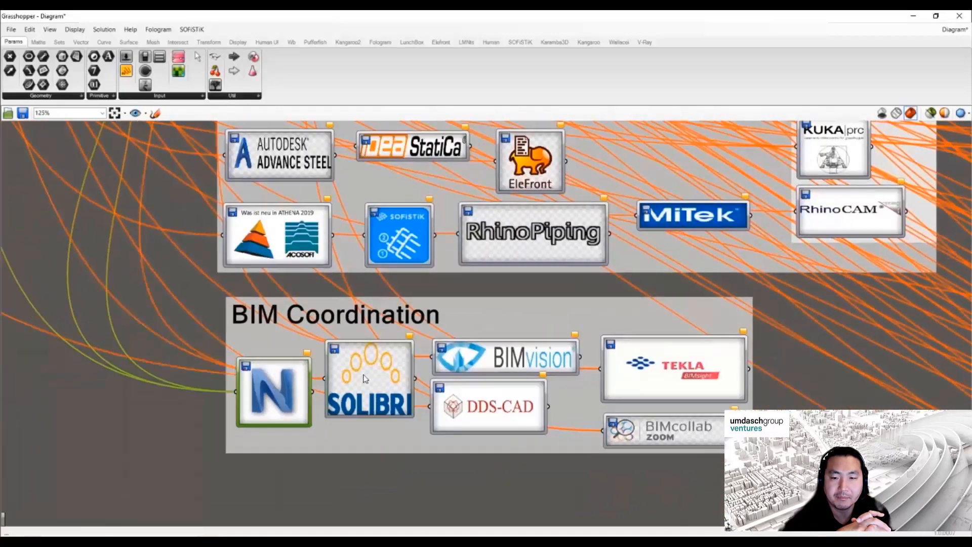
# Step: Zoom on BIM Coordination, pan to Structural Analysis & BIM and the 4D/5D/6D Project Management/FM group
pyautogui.scroll(3)
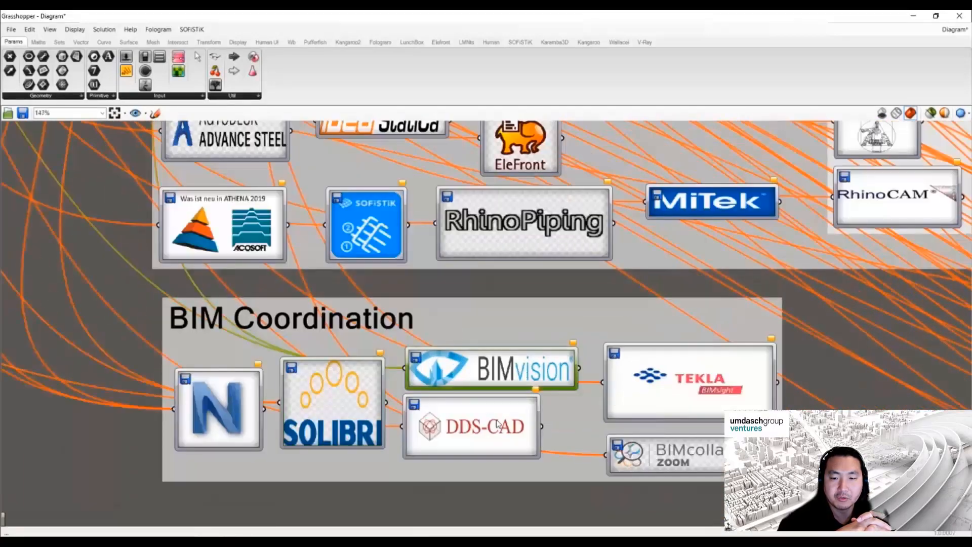
pyautogui.scroll(-3)
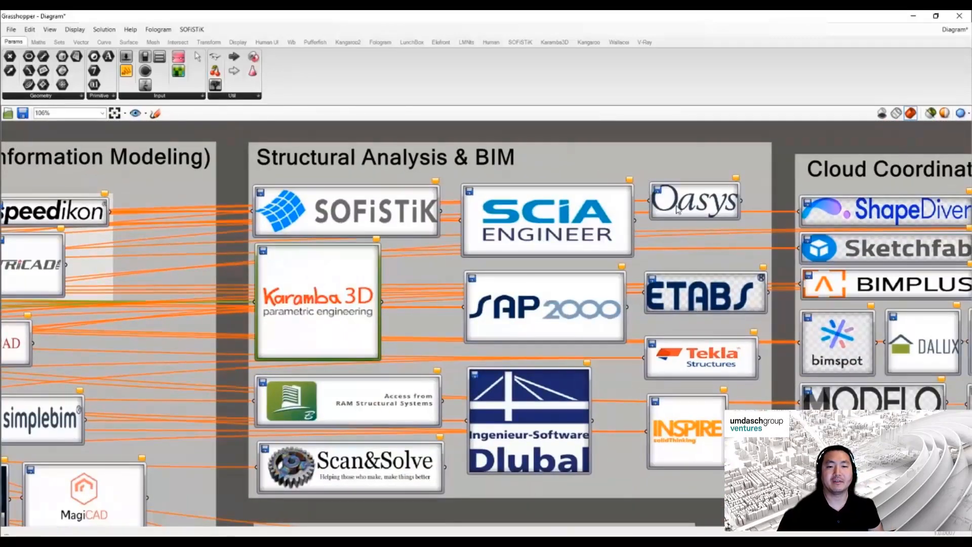
pyautogui.scroll(-3)
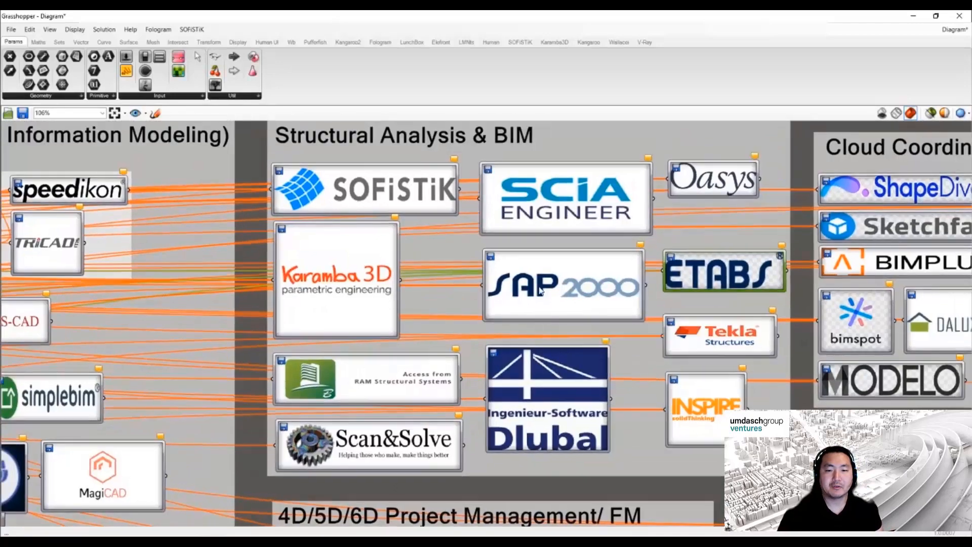
pyautogui.scroll(-3)
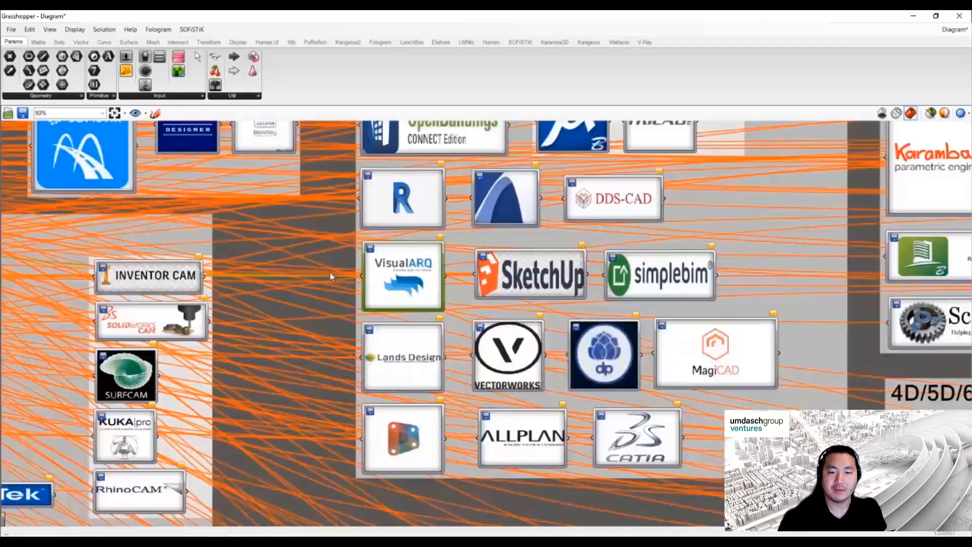
pyautogui.scroll(-3)
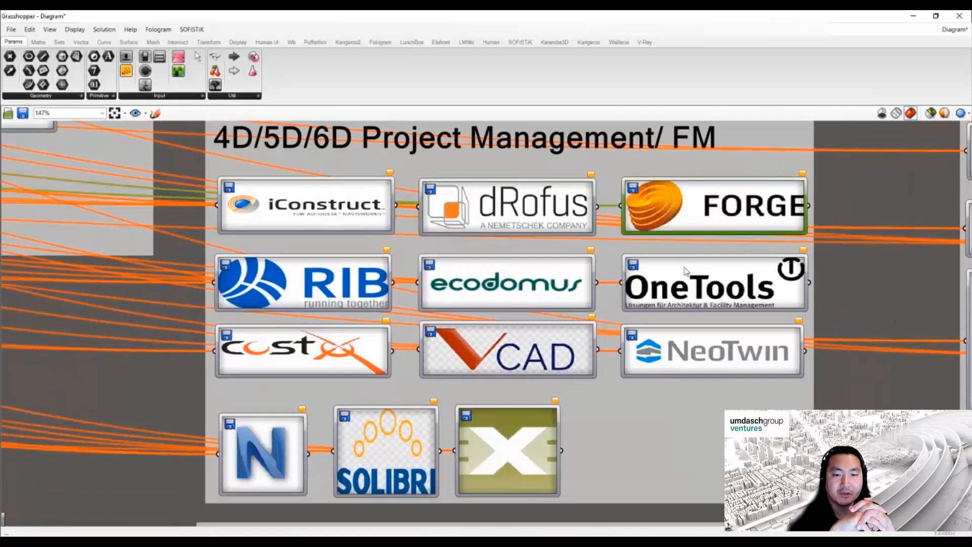
# Step: Pan from the 4D/5D/6D group to Energy Simulation and Cloud Coordination, then switch to the Power BI topography report
pyautogui.click(303, 282)
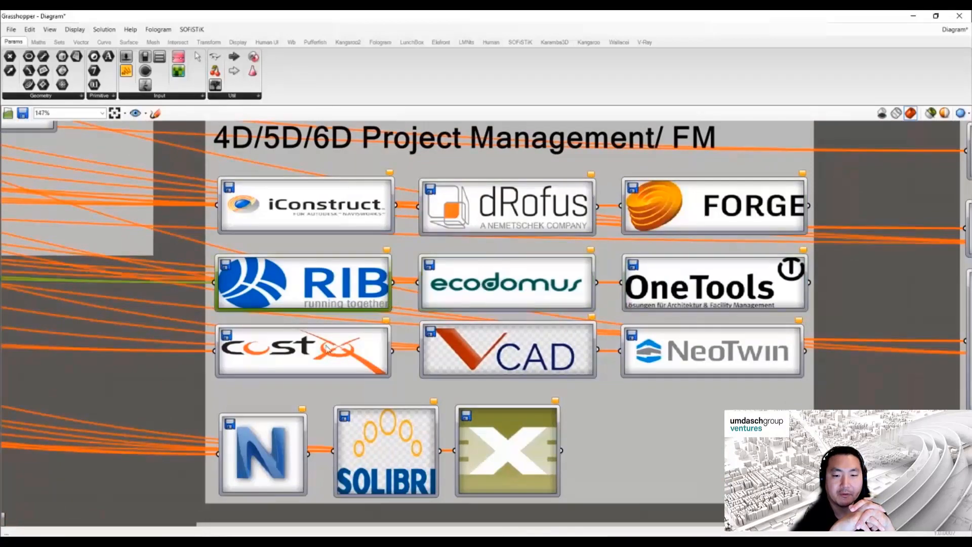
pyautogui.moveTo(707, 347)
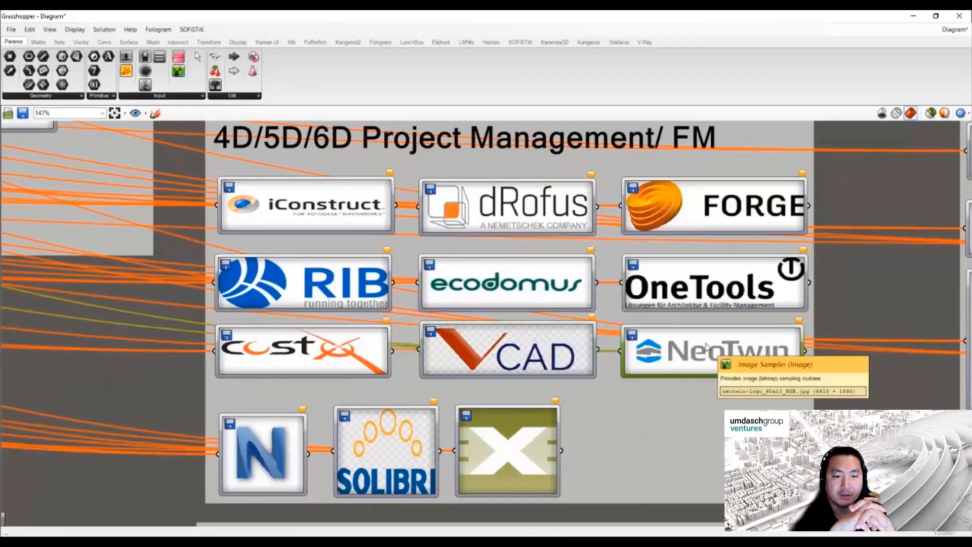
pyautogui.scroll(-3)
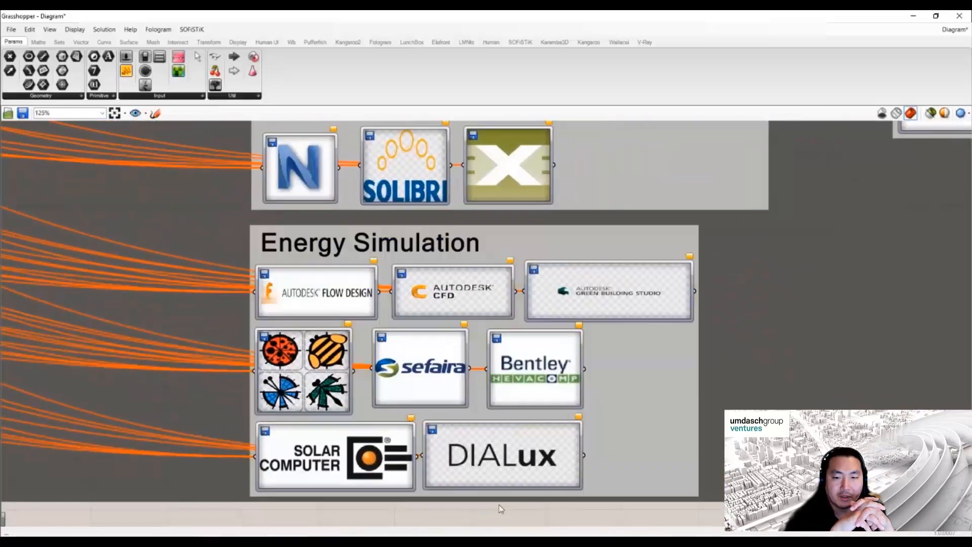
pyautogui.scroll(3)
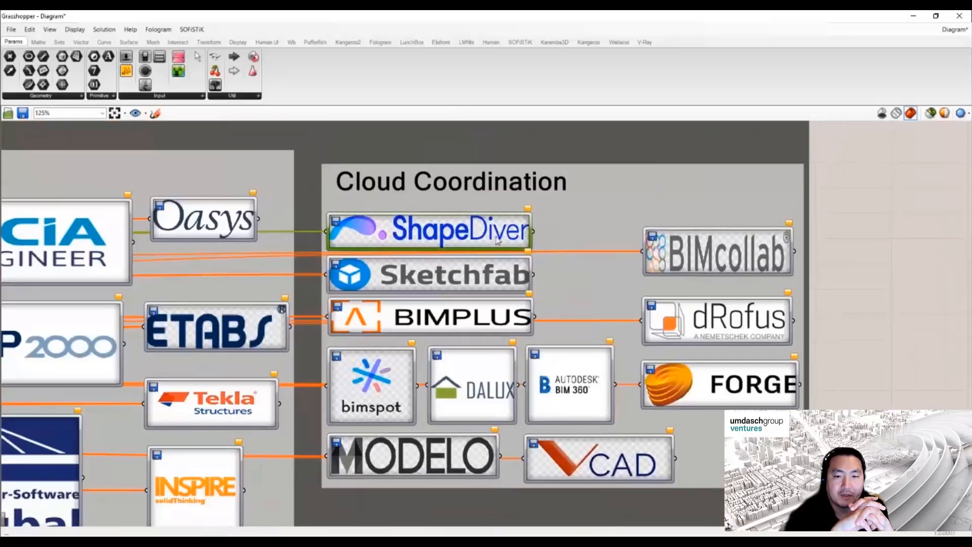
pyautogui.scroll(3)
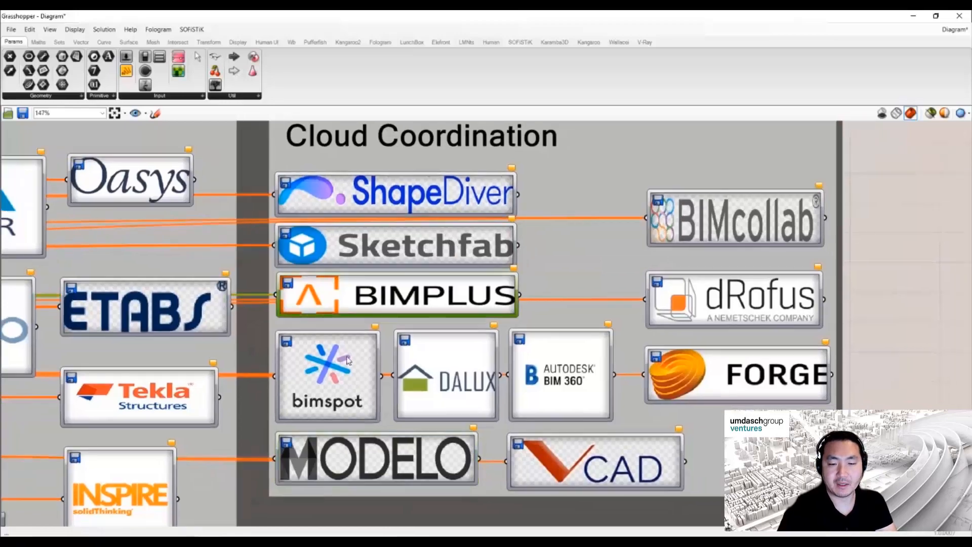
pyautogui.click(560, 372)
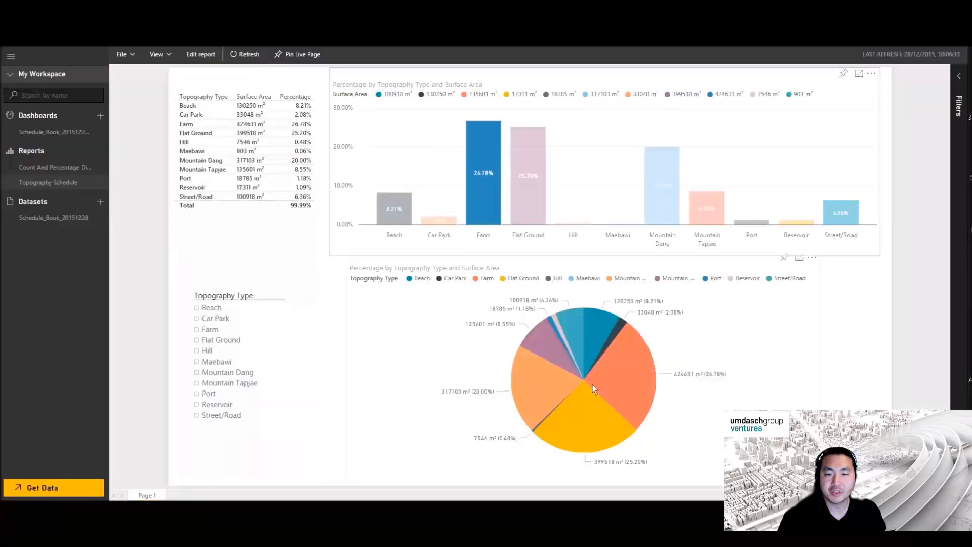
# Step: Filter the topography report to Beach then Car Park, then show the Count And Percentage report by building type
pyautogui.click(198, 308)
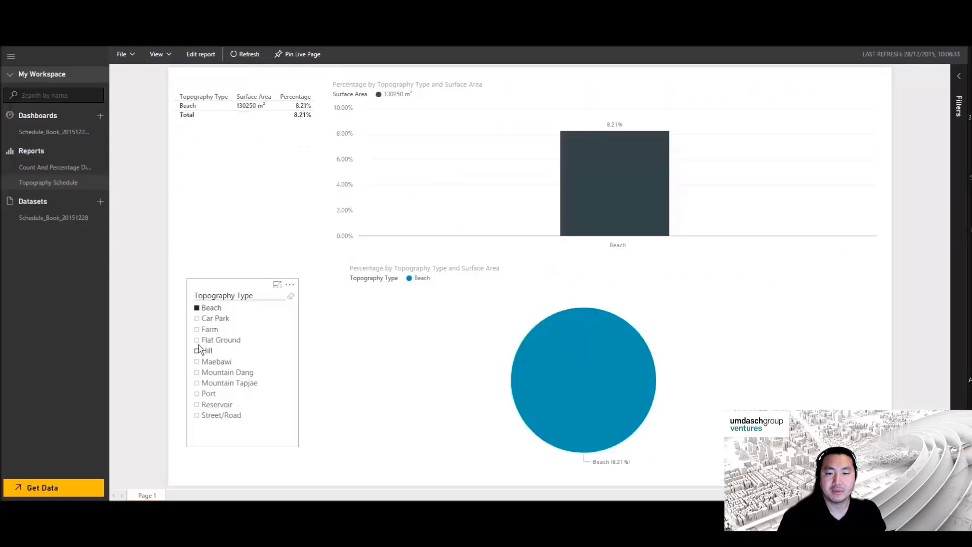
pyautogui.click(215, 318)
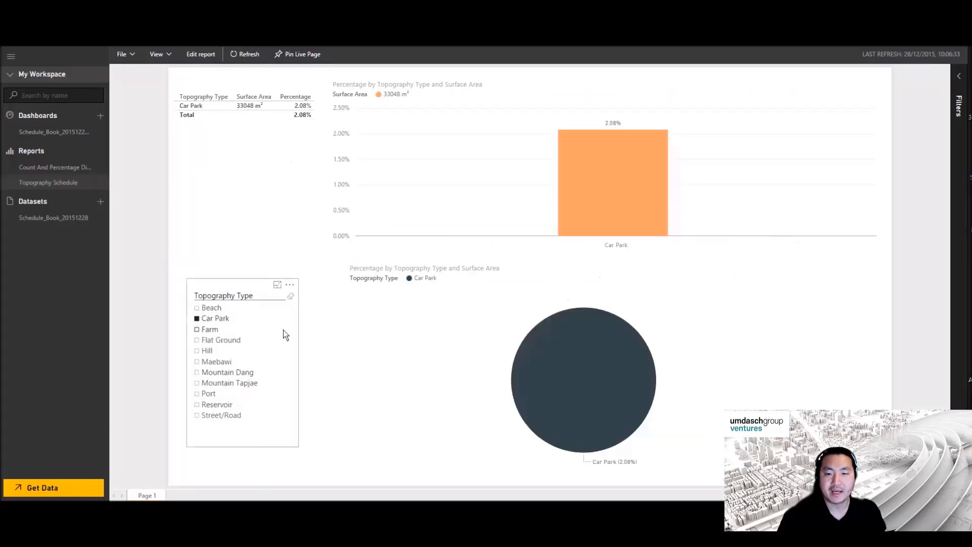
pyautogui.click(55, 167)
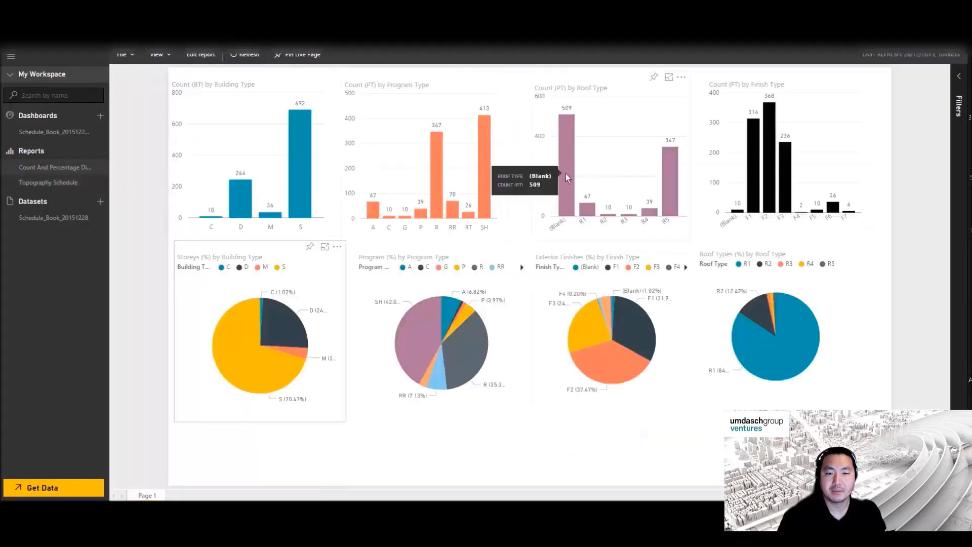
pyautogui.click(443, 316)
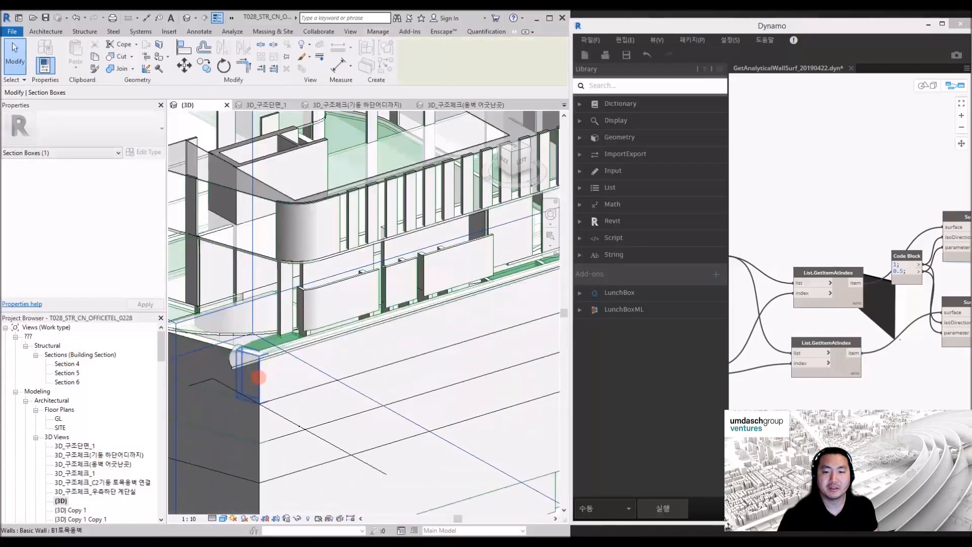
# Step: Switch from the GetAnalyticalWallSurf Dynamo graph to the Rhino Extract_Analytical_Surf definitions and the SOFiSTiK calculation log
pyautogui.click(377, 32)
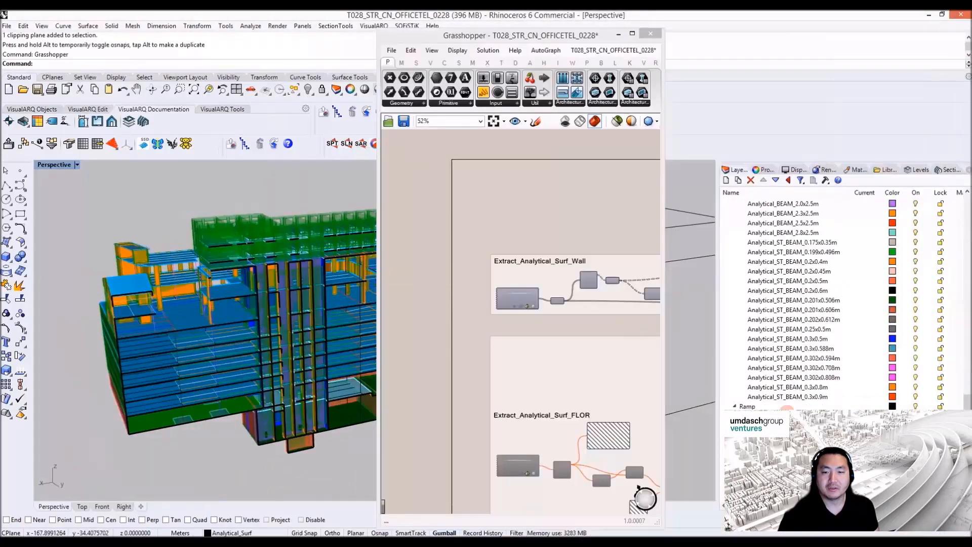
pyautogui.click(632, 34)
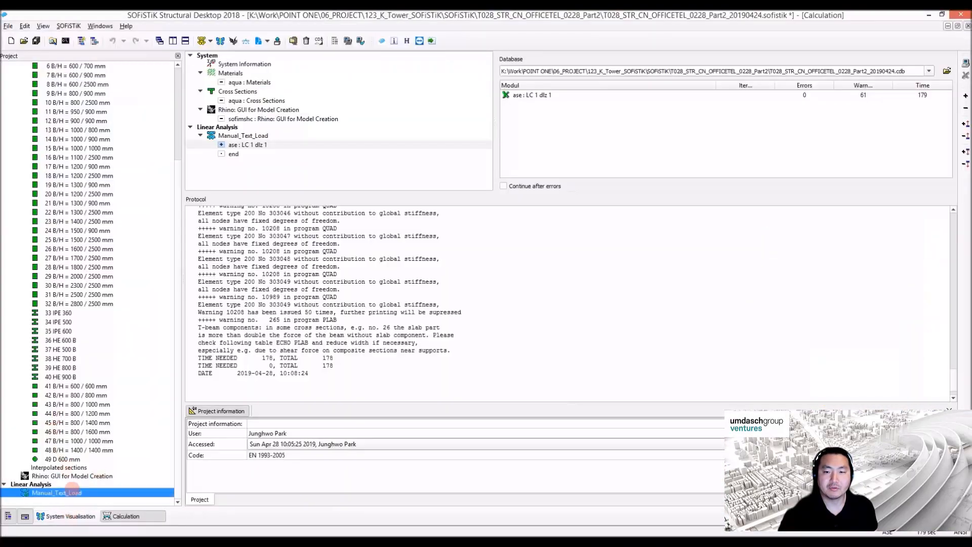
pyautogui.click(70, 515)
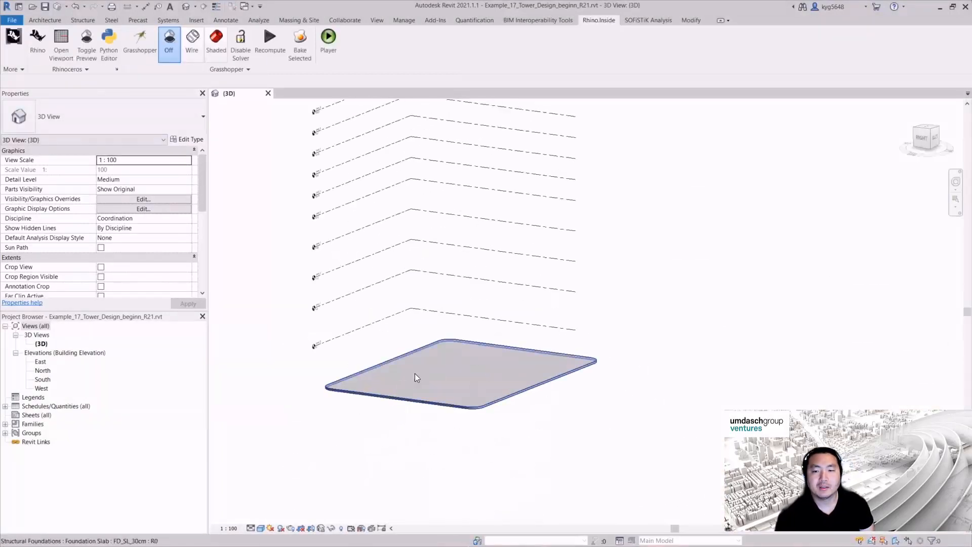
# Step: Launch Rhino.Inside from the Revit ribbon and show the Core_Walls group of the Grasshopper definition
pyautogui.click(140, 41)
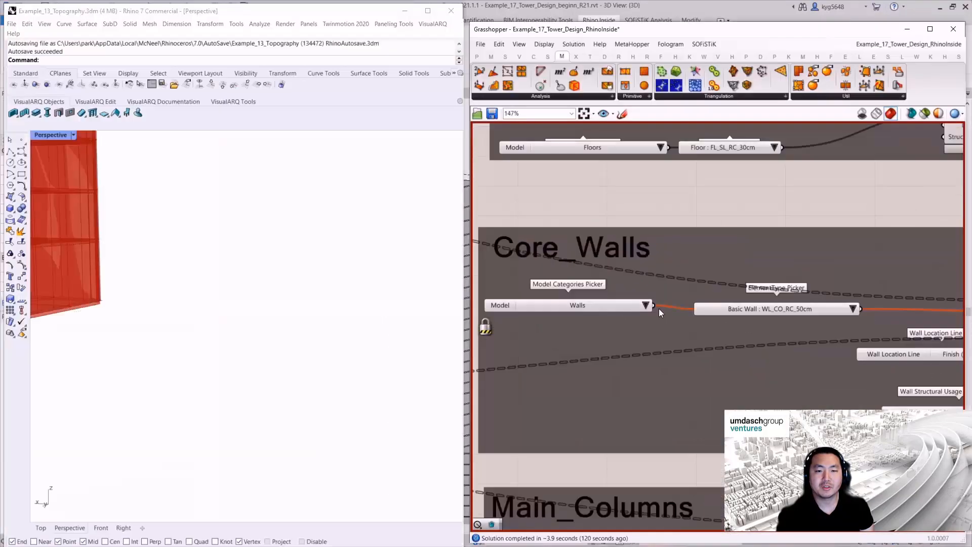
pyautogui.scroll(-3)
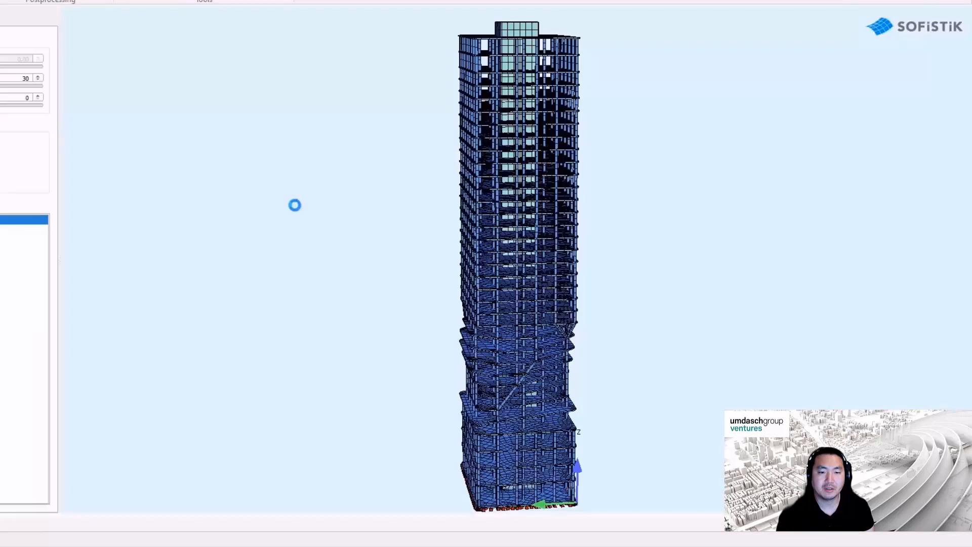
# Step: Zoom the SOFiSTiK visualisation to view the complete structural model of the twisting tower
pyautogui.scroll(3)
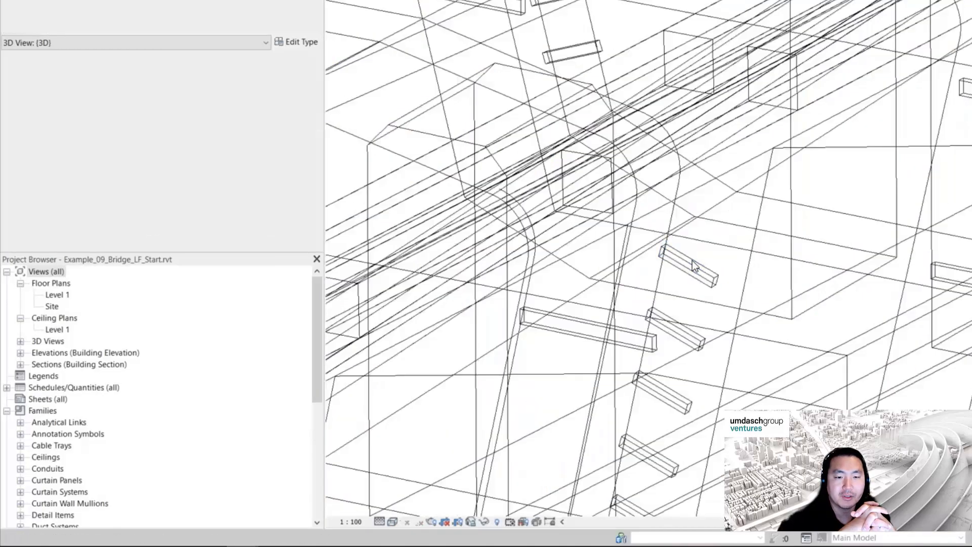
# Step: Select a web shear key generic model to show its rebar cover and phasing properties
pyautogui.click(660, 391)
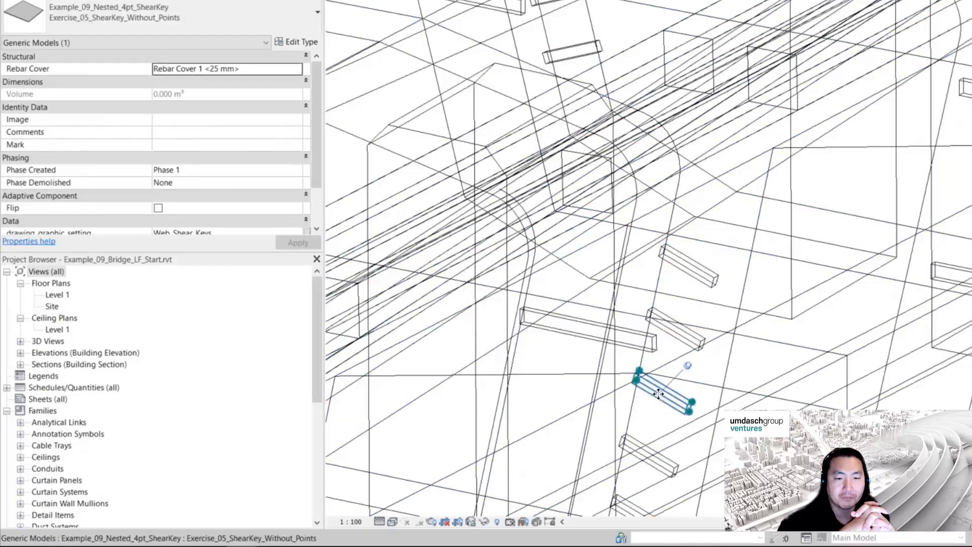